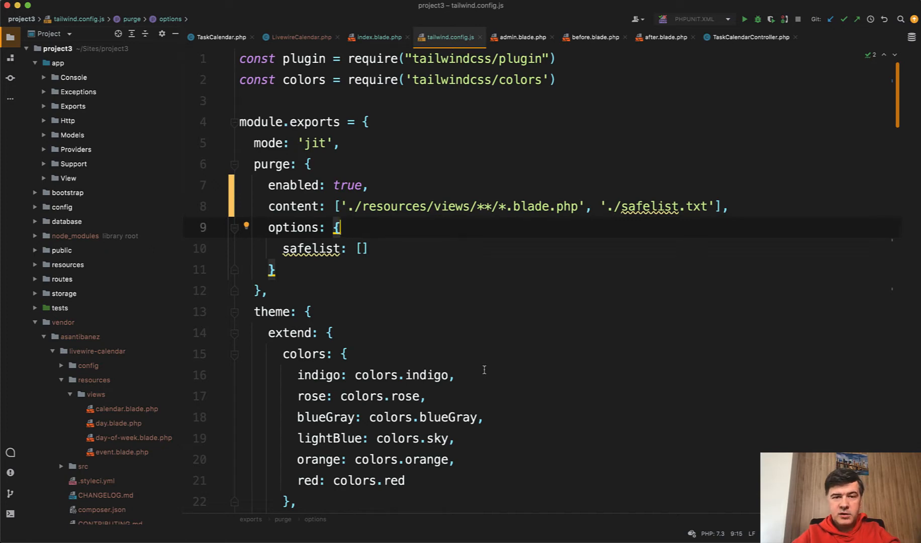
{"action": "mouse_move", "coordinate": [415, 238]}
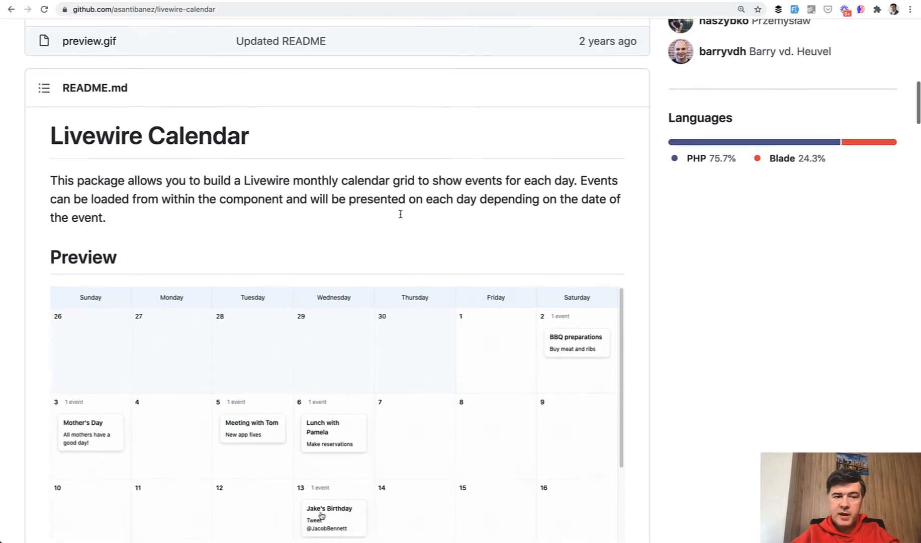
Inspect the unstyled Livewire calendar's Sunday header in DevTools, then return to PhpStorm
{"action": "scroll", "scroll_direction": "down", "scroll_amount": 3}
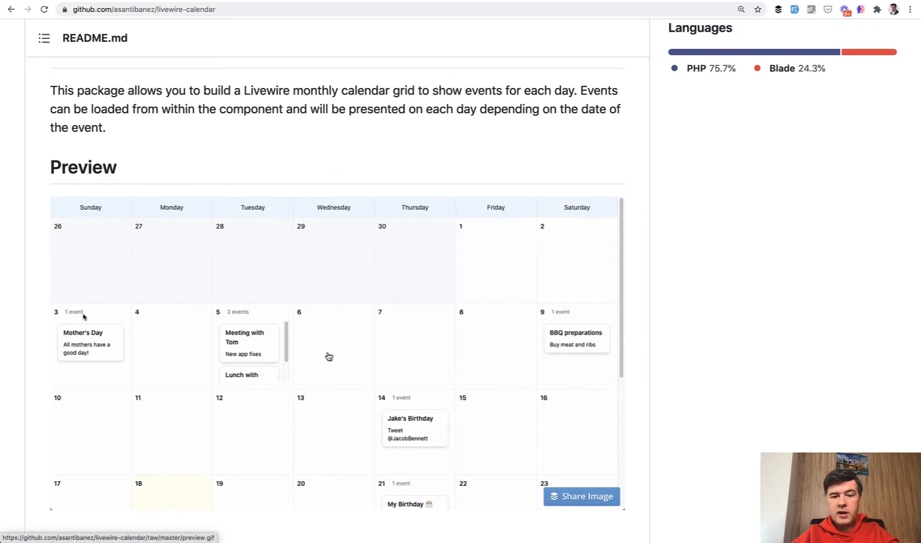
{"action": "scroll", "scroll_direction": "down", "scroll_amount": 3}
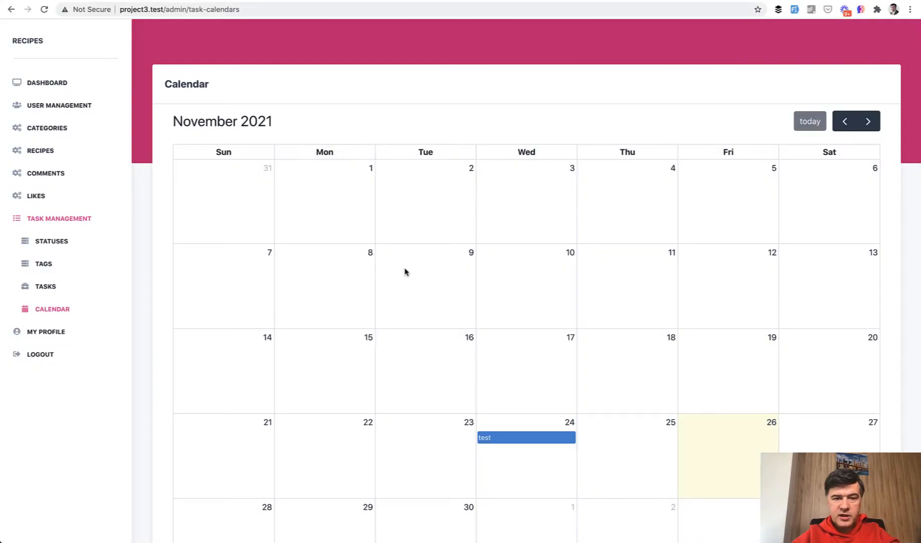
{"action": "mouse_move", "coordinate": [348, 415]}
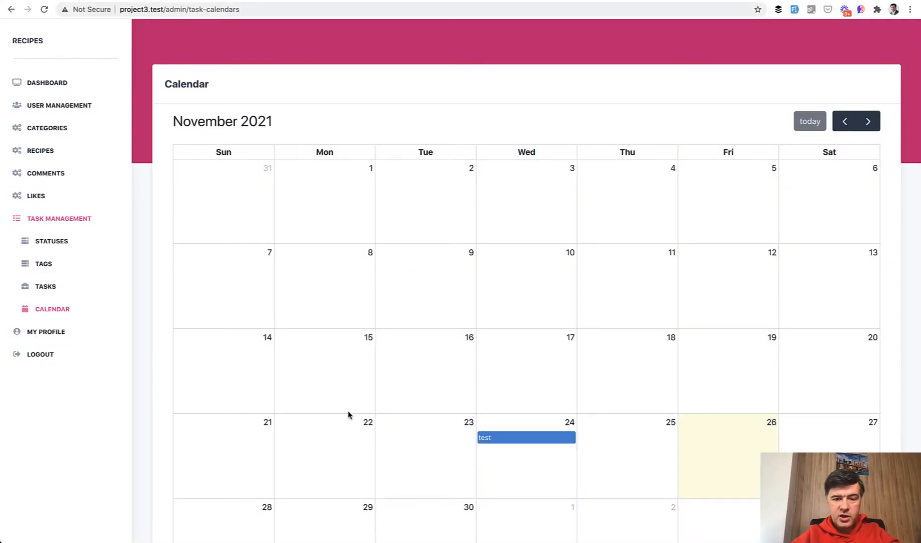
{"action": "scroll", "scroll_direction": "down", "scroll_amount": 3}
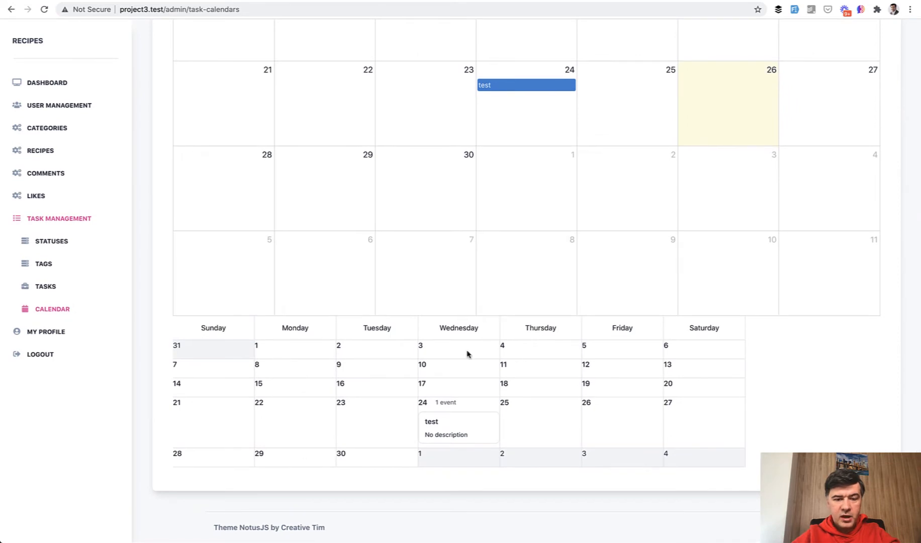
{"action": "mouse_move", "coordinate": [304, 466]}
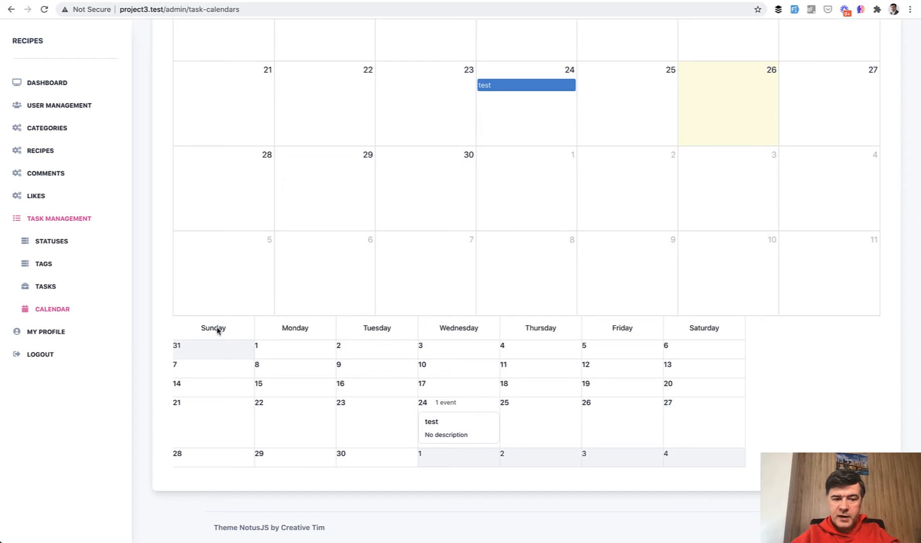
{"action": "right_click", "coordinate": [213, 327]}
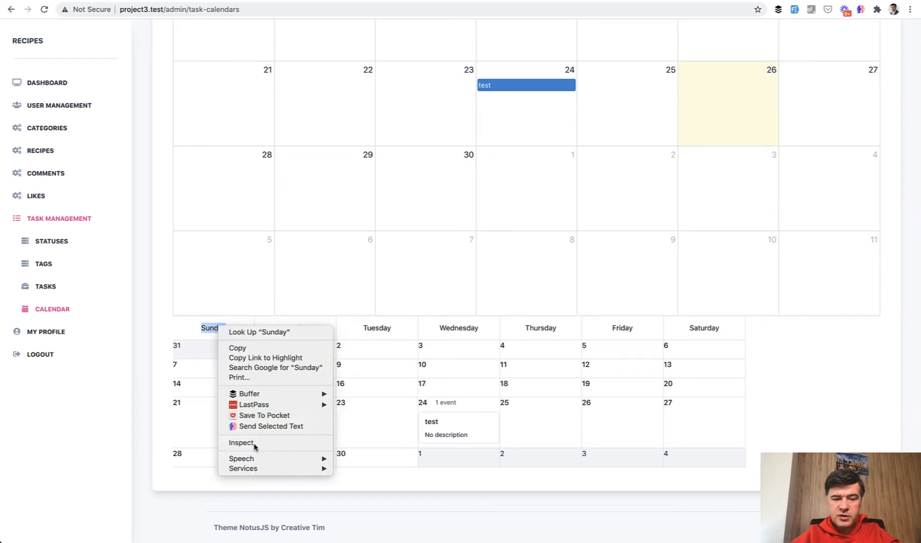
{"action": "left_click", "coordinate": [242, 443]}
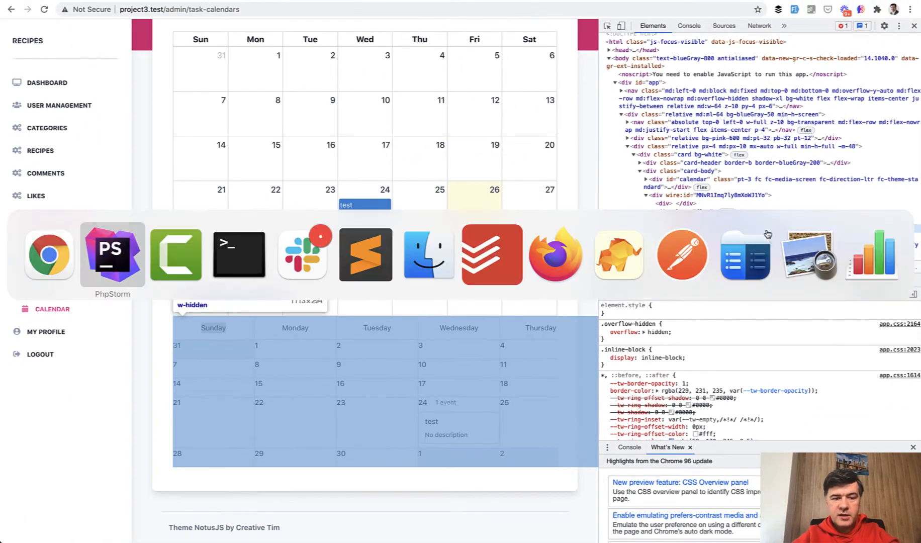
{"action": "left_click", "coordinate": [112, 254]}
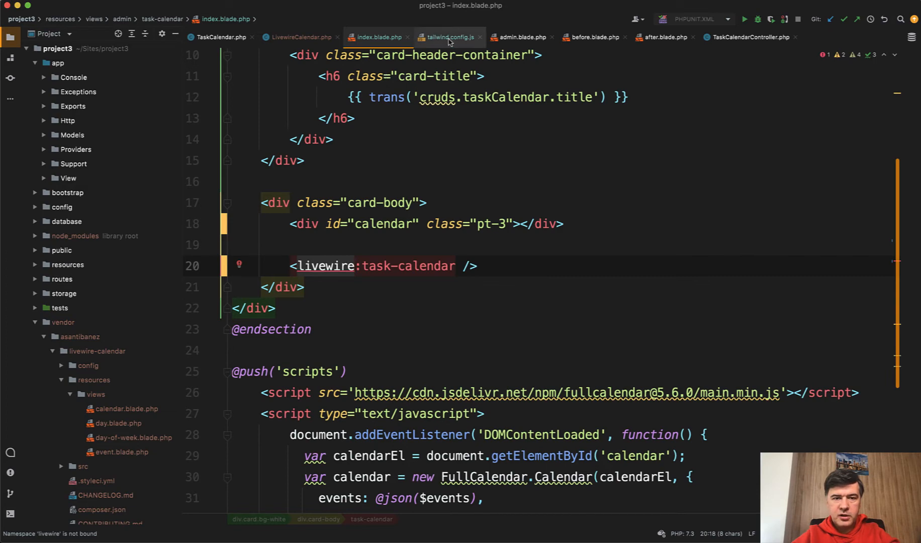
Switch from index.blade.php to the tailwind.config.js tab
{"action": "left_click", "coordinate": [450, 37]}
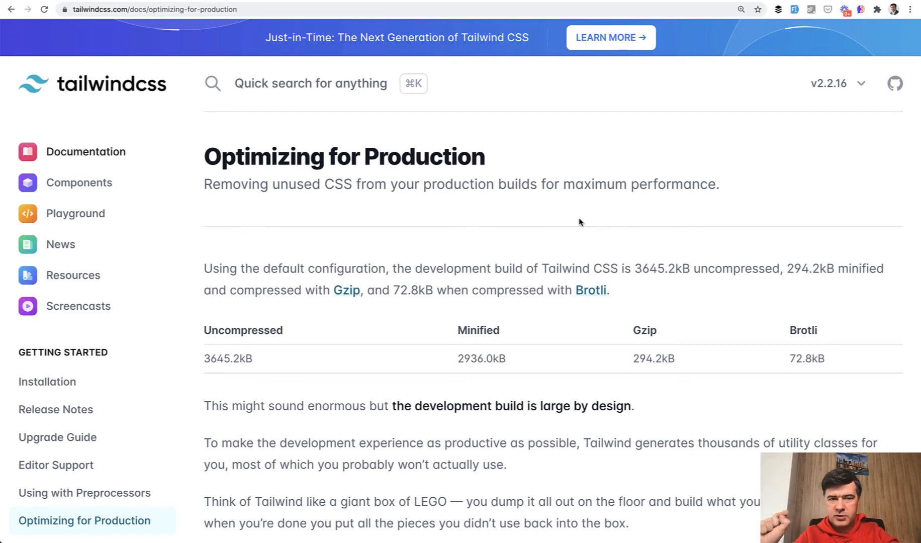
{"action": "mouse_move", "coordinate": [578, 217]}
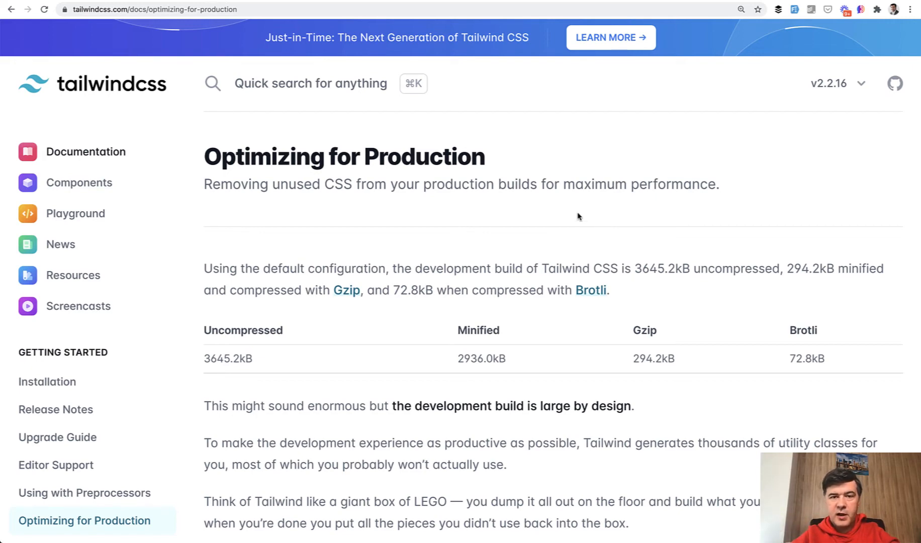
{"action": "scroll", "scroll_direction": "down", "scroll_amount": 3}
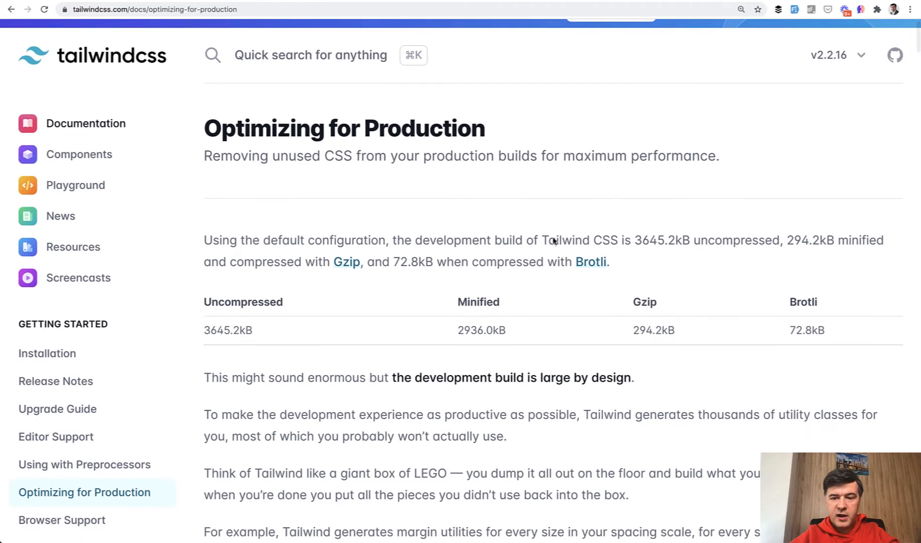
{"action": "scroll", "scroll_direction": "down", "scroll_amount": 3}
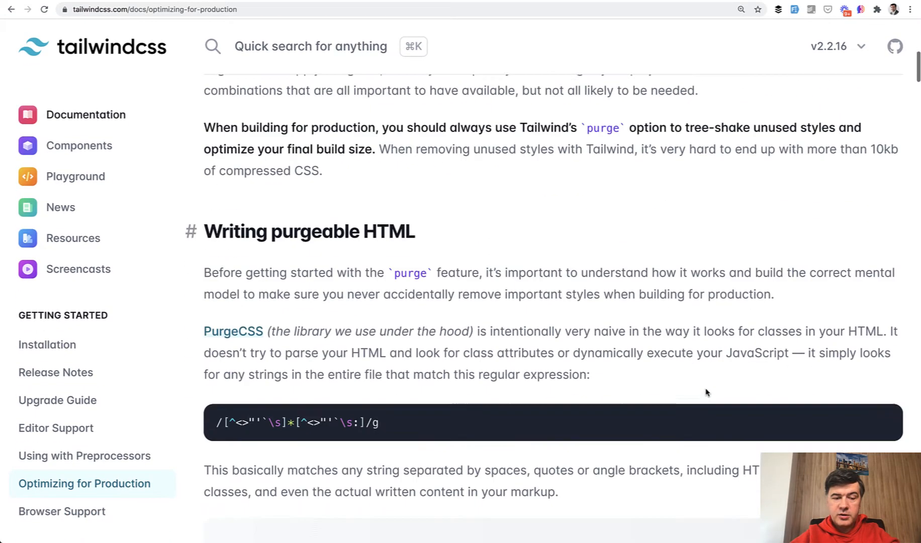
{"action": "scroll", "scroll_direction": "down", "scroll_amount": 3}
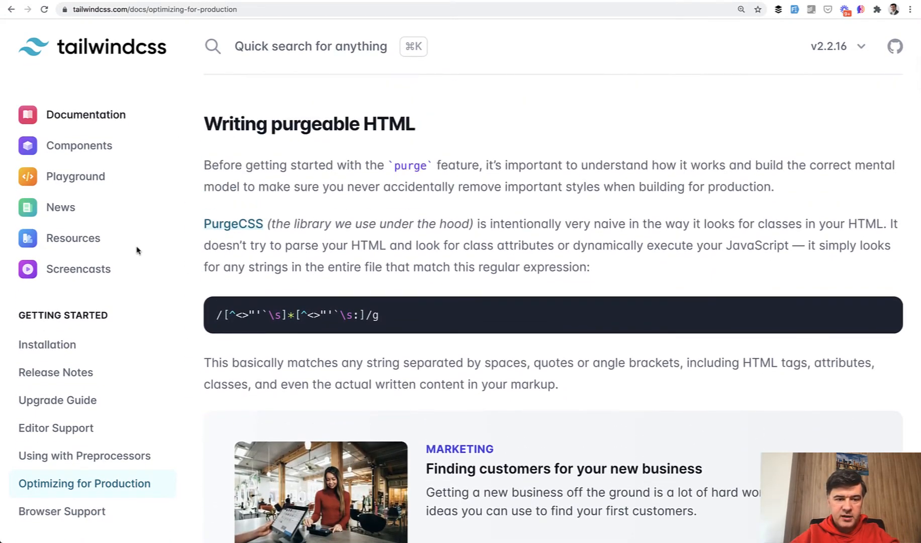
{"action": "scroll", "scroll_direction": "down", "scroll_amount": 3}
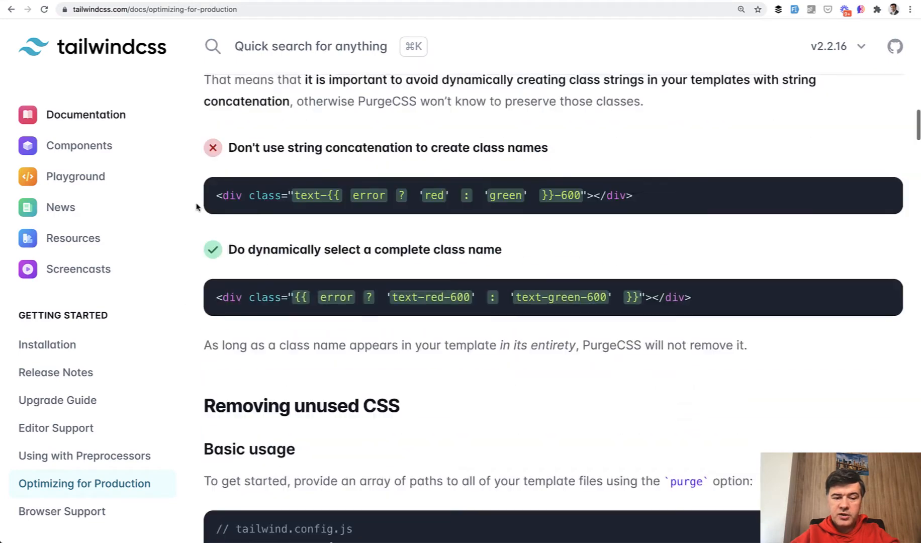
{"action": "scroll", "scroll_direction": "down", "scroll_amount": 3}
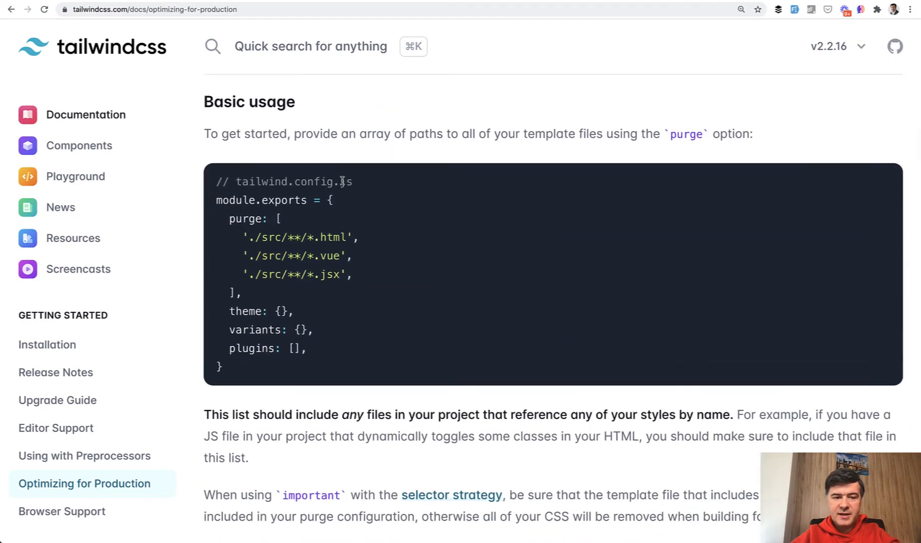
{"action": "mouse_move", "coordinate": [221, 274]}
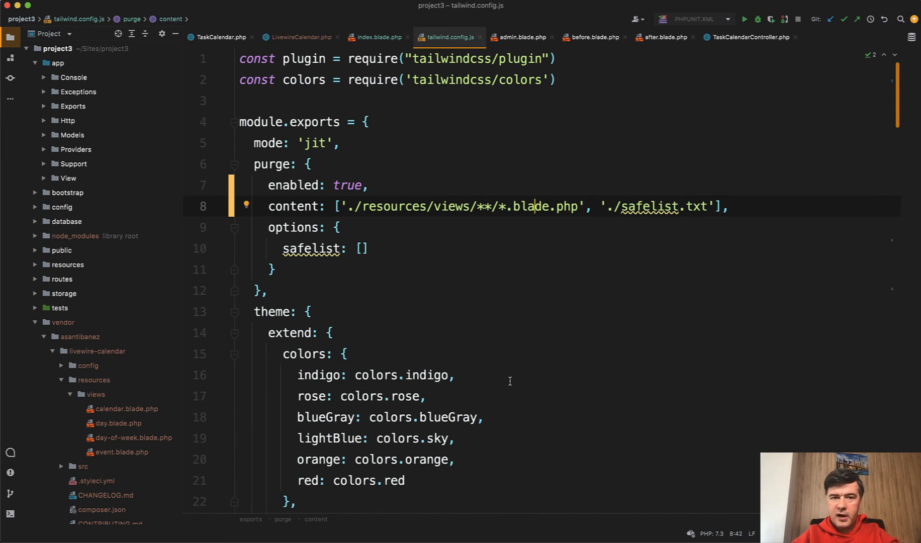
Add './vendor/asantibanez/livewire-calendar/resources/views/**/*.blade.php' to the Tailwind purge content array
{"action": "scroll", "scroll_direction": "down", "scroll_amount": 3}
{"action": "type", "text": ", './vendor/asantibanez/livewire-calendar/"}
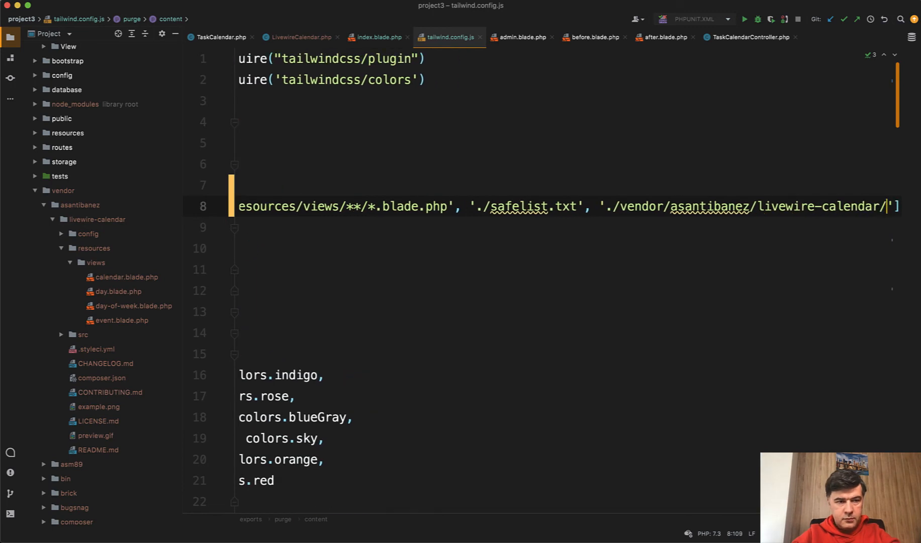
{"action": "type", "text": "resources/views/*.blade.php"}
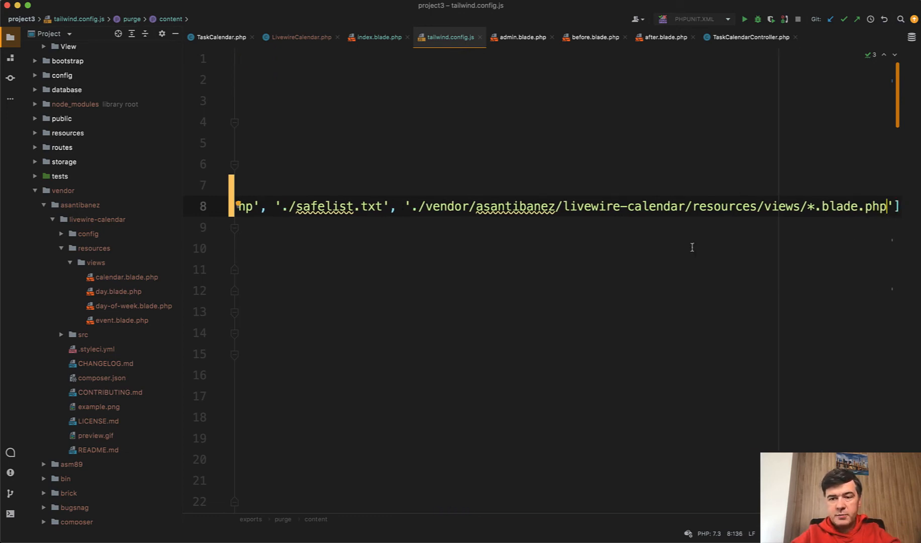
{"action": "left_click", "coordinate": [807, 206]}
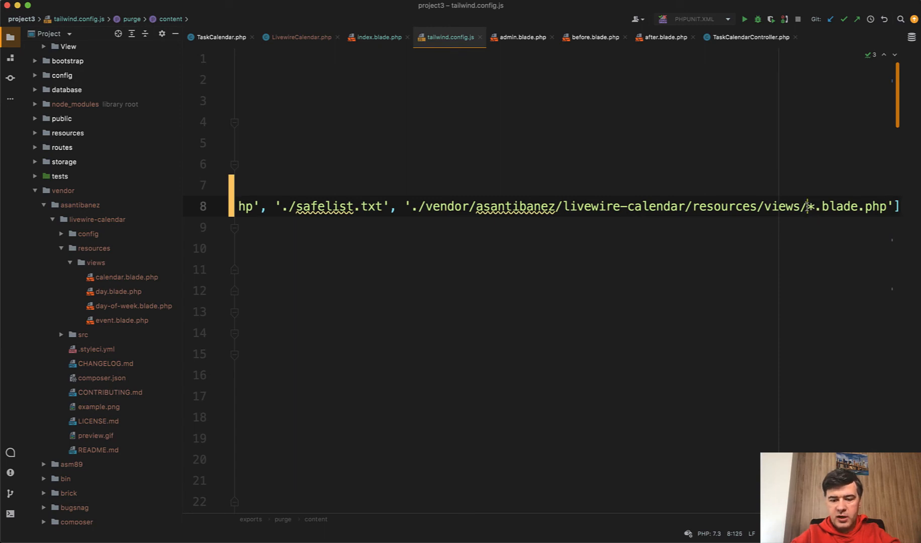
{"action": "type", "text": "*/*"}
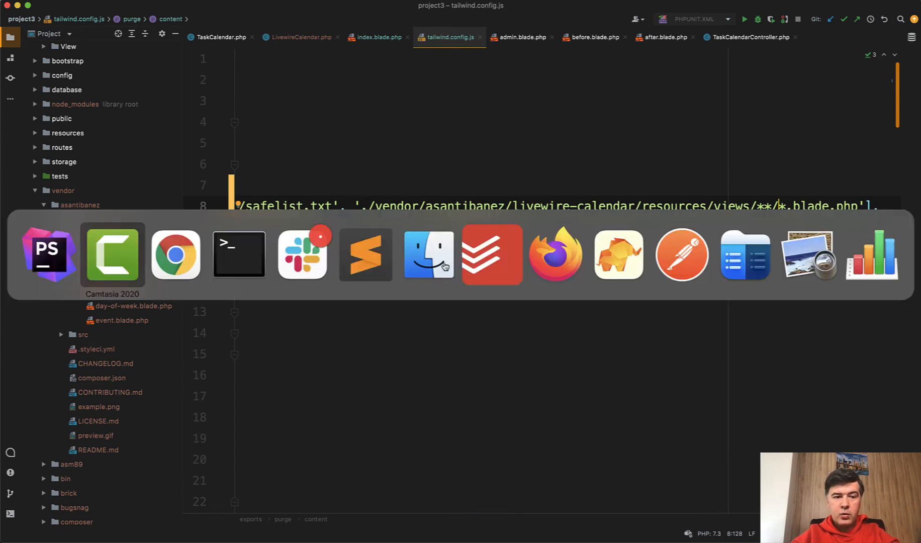
{"action": "mouse_move", "coordinate": [239, 254]}
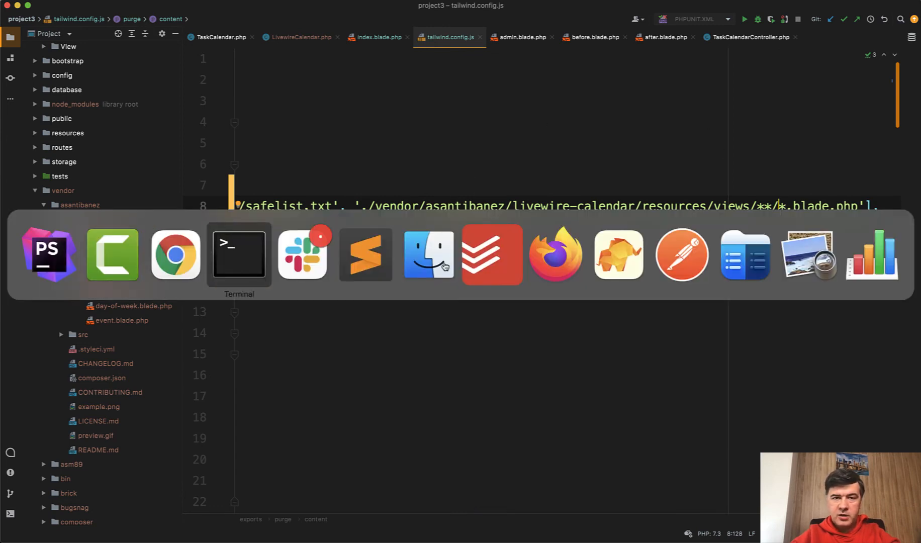
Run the Laravel Mix build in Terminal until app.css compiles successfully
{"action": "left_click", "coordinate": [239, 254]}
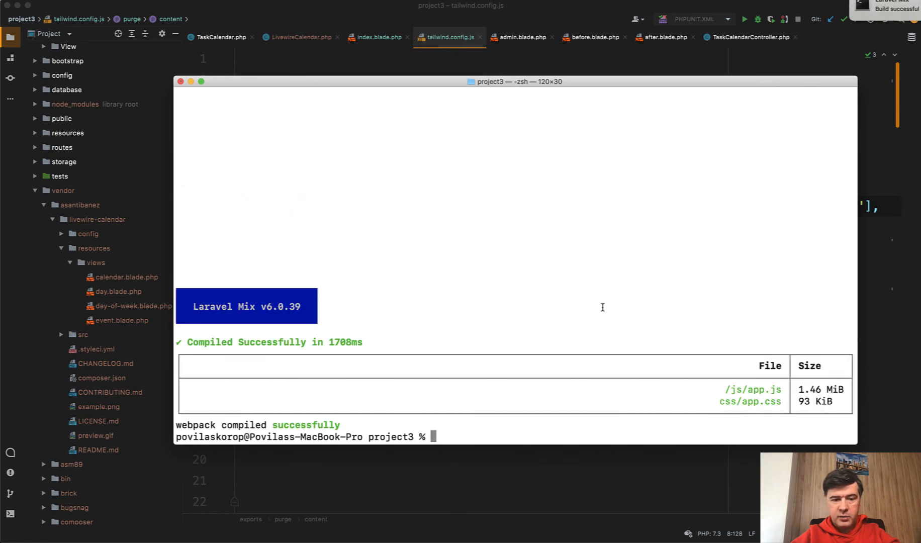
{"action": "mouse_move", "coordinate": [716, 340]}
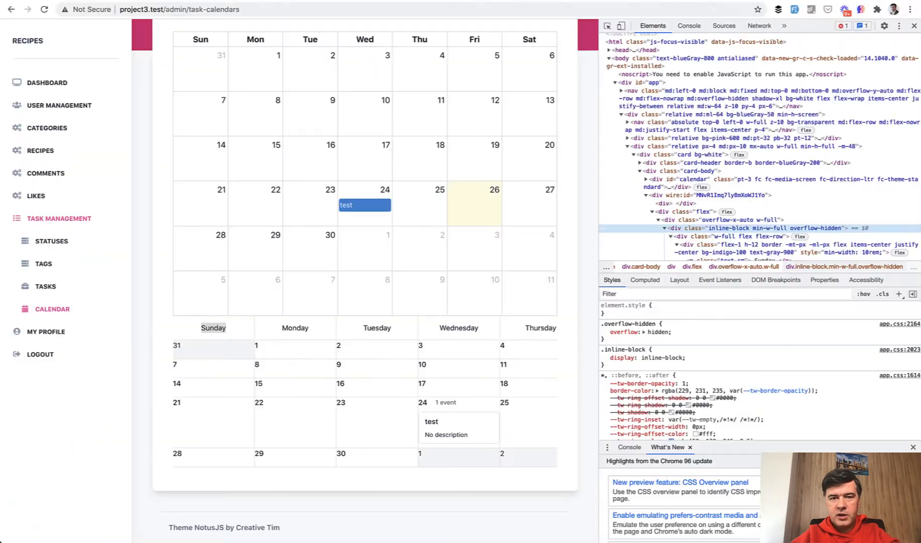
Close DevTools and scroll to the now-styled Livewire calendar with the 'test' event
{"action": "left_click", "coordinate": [913, 25]}
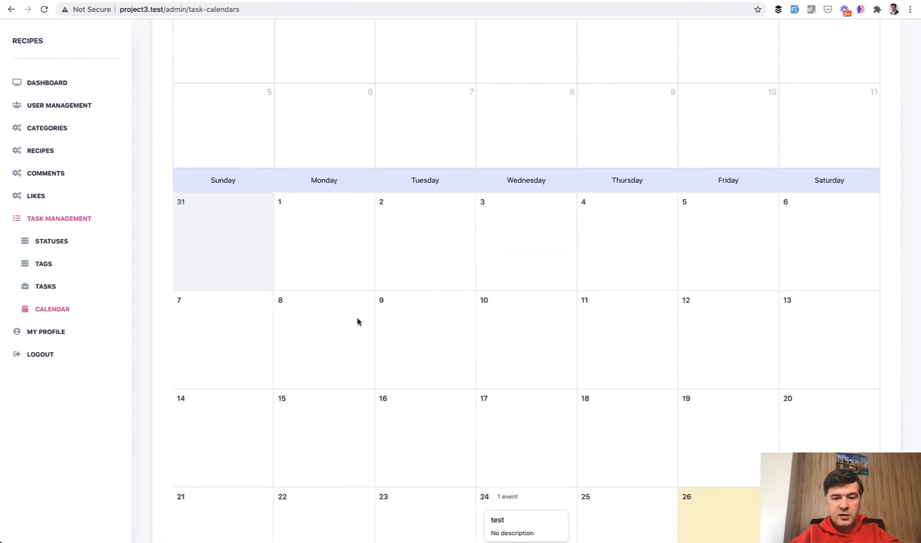
{"action": "scroll", "scroll_direction": "down", "scroll_amount": 3}
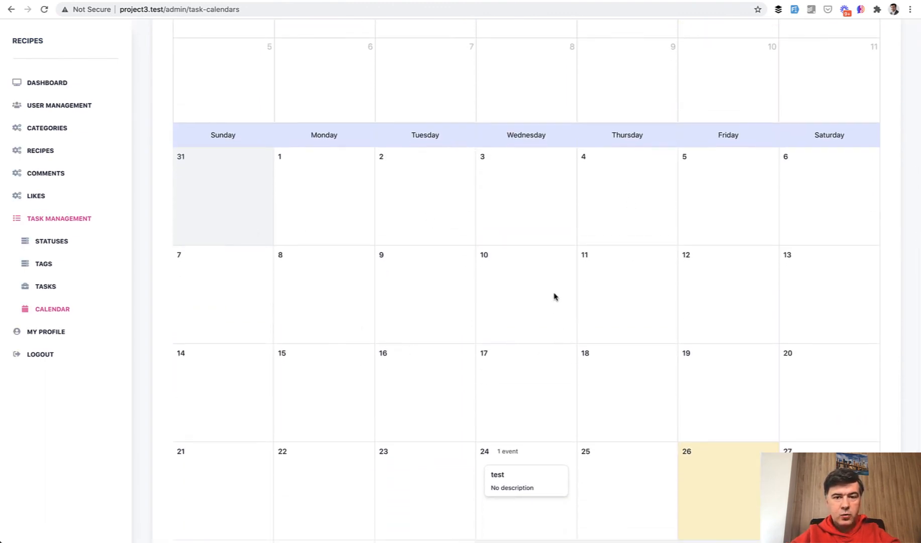